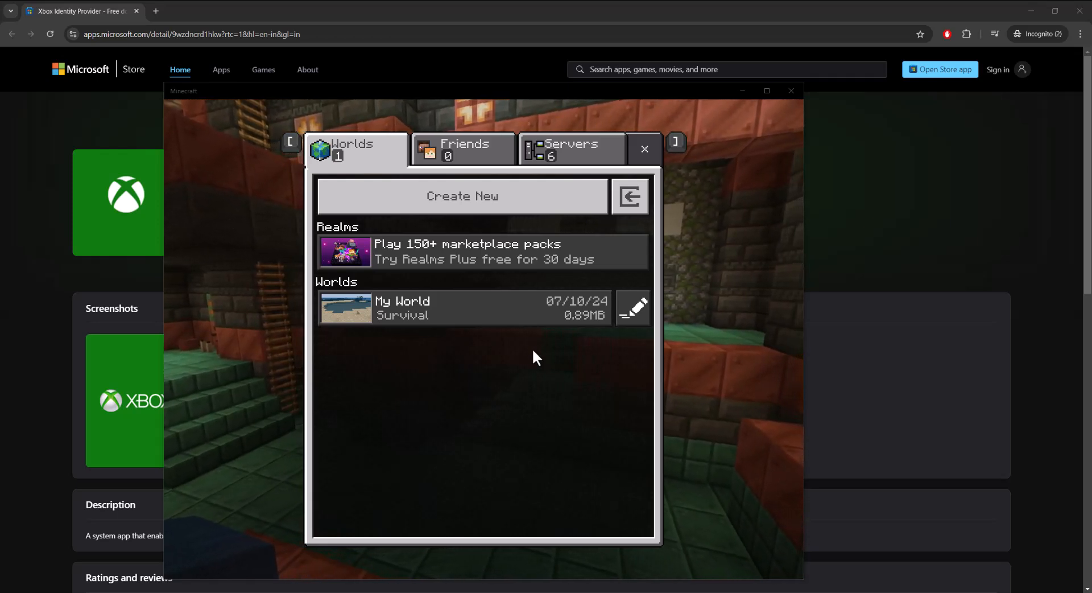
pyautogui.moveTo(569, 403)
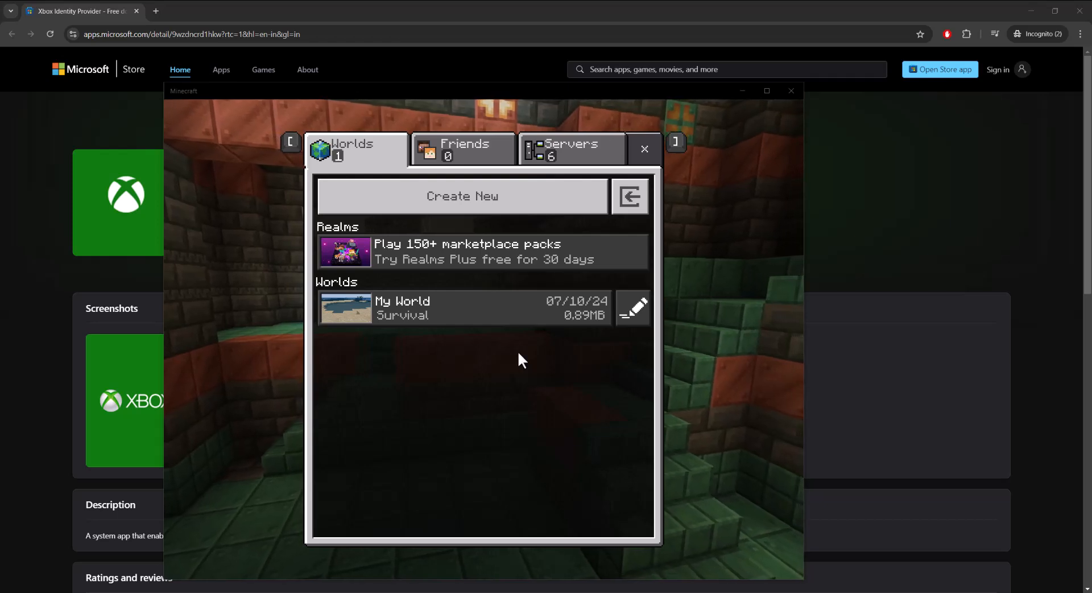
pyautogui.moveTo(699, 129)
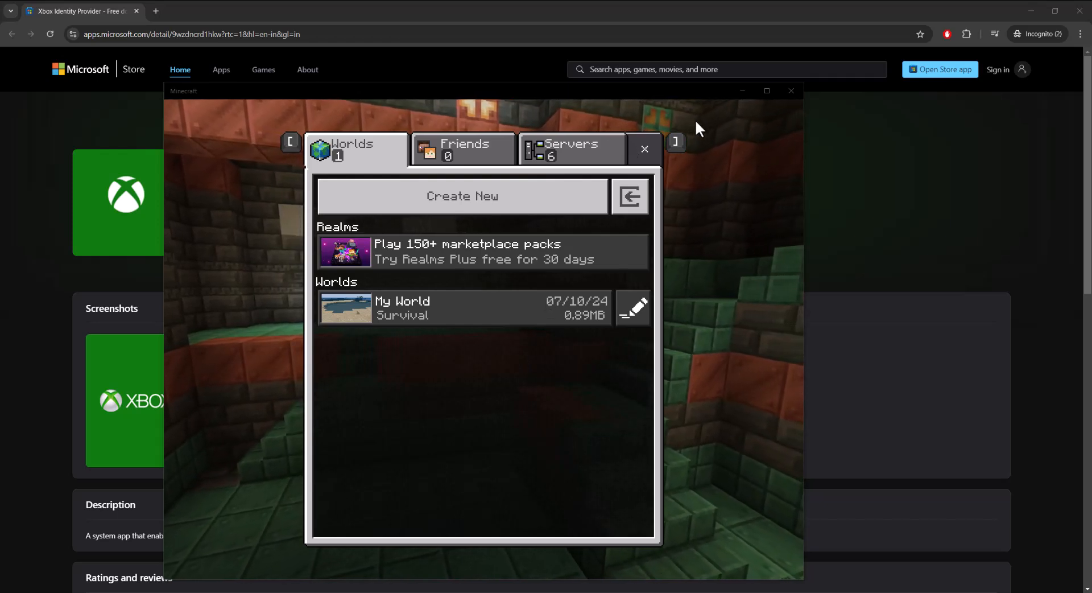
pyautogui.moveTo(49, 188)
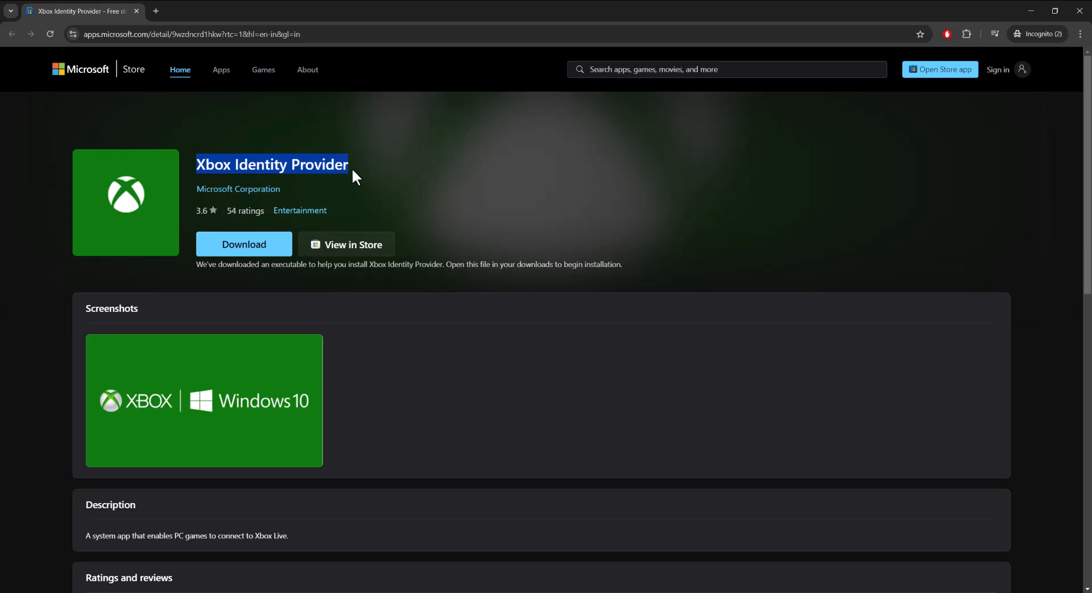
pyautogui.moveTo(134, 549)
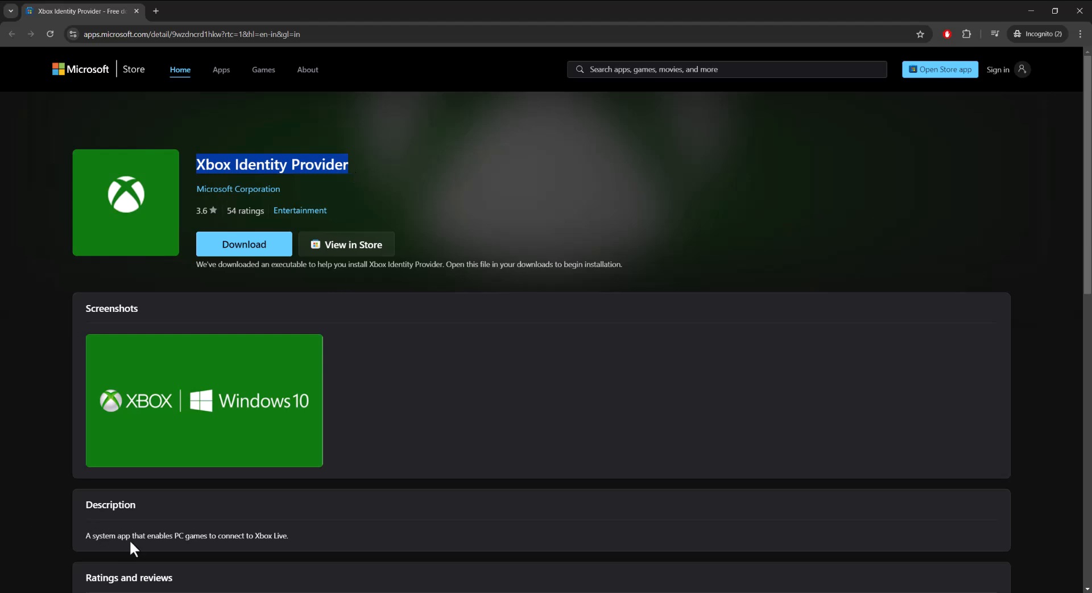